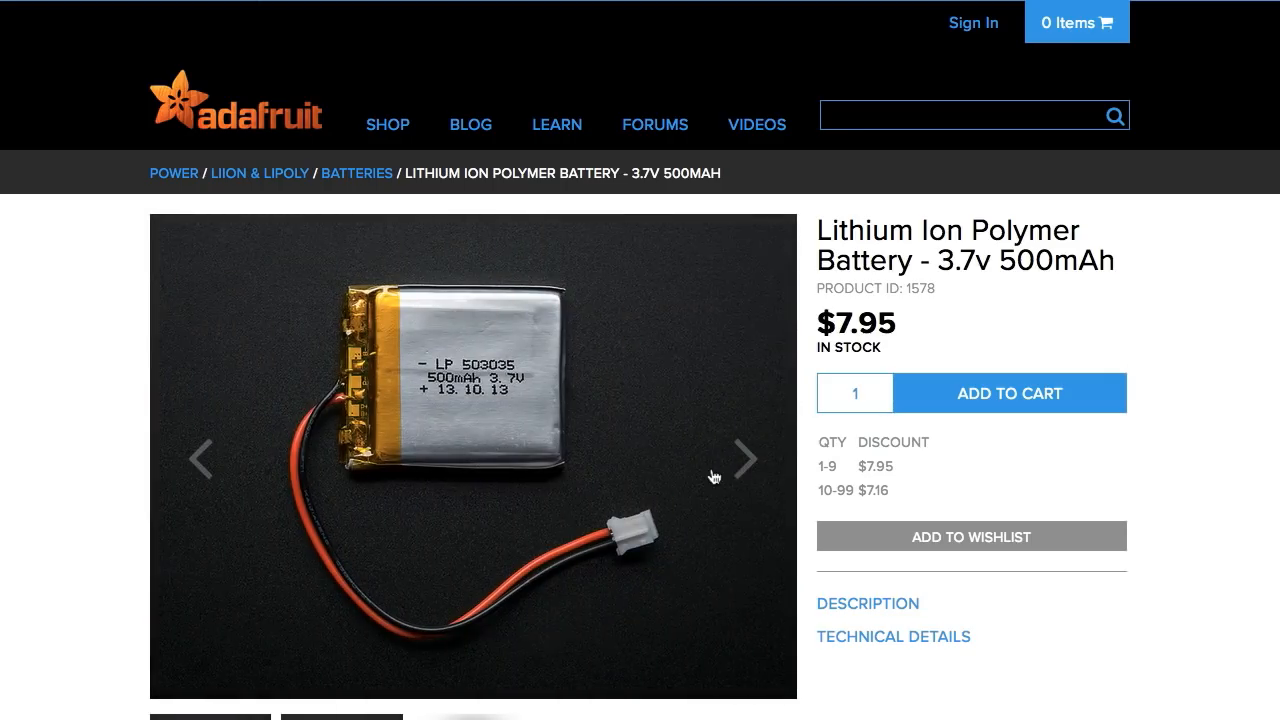
pyautogui.scroll(-3)
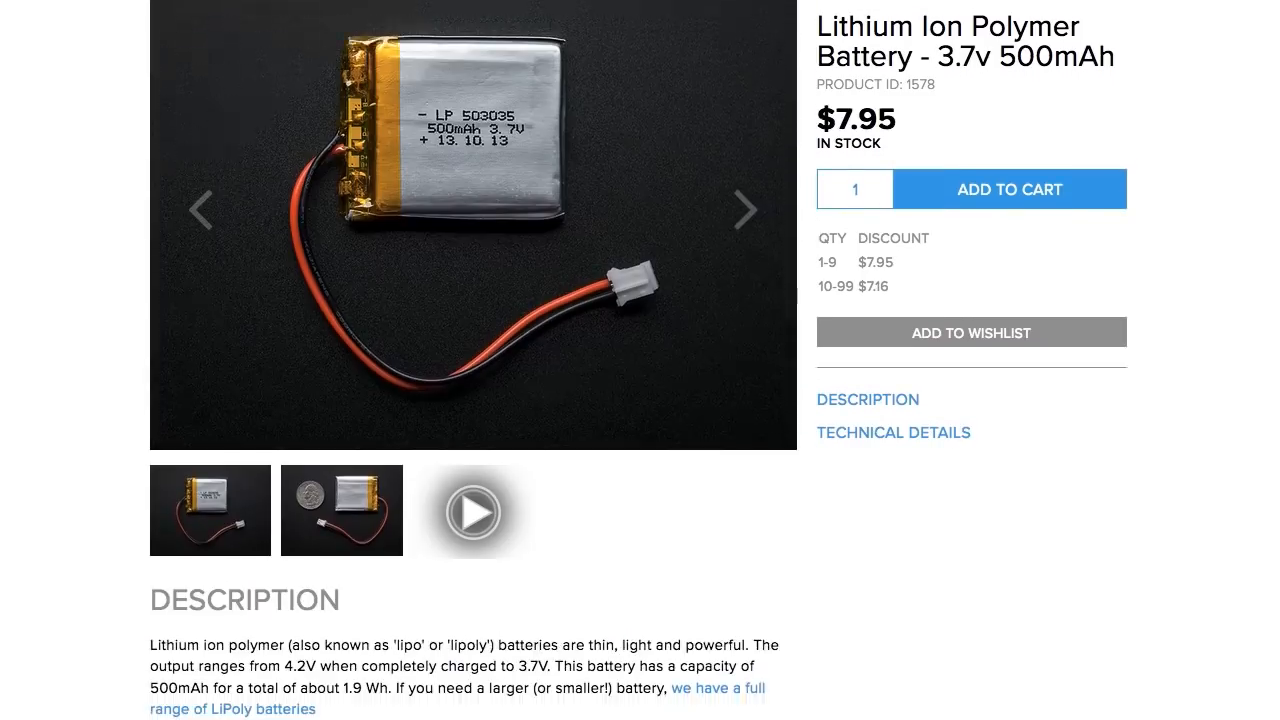
pyautogui.scroll(-3)
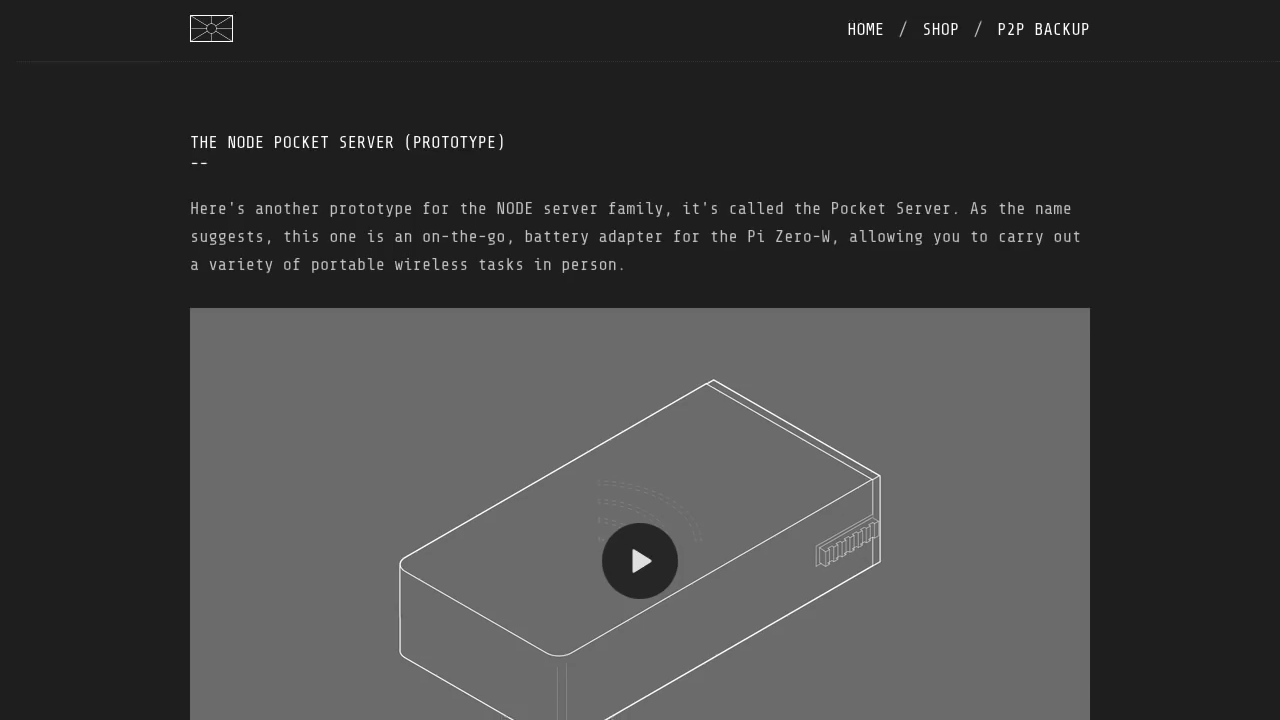
pyautogui.scroll(-3)
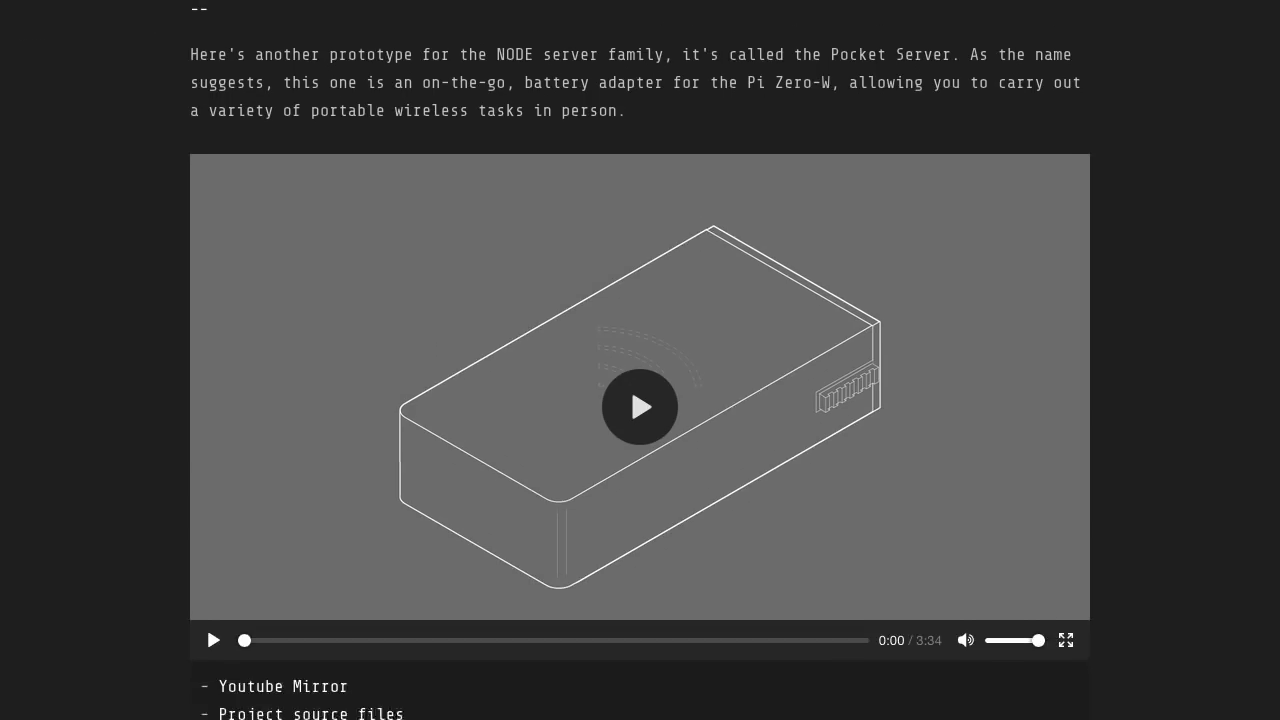
pyautogui.scroll(-3)
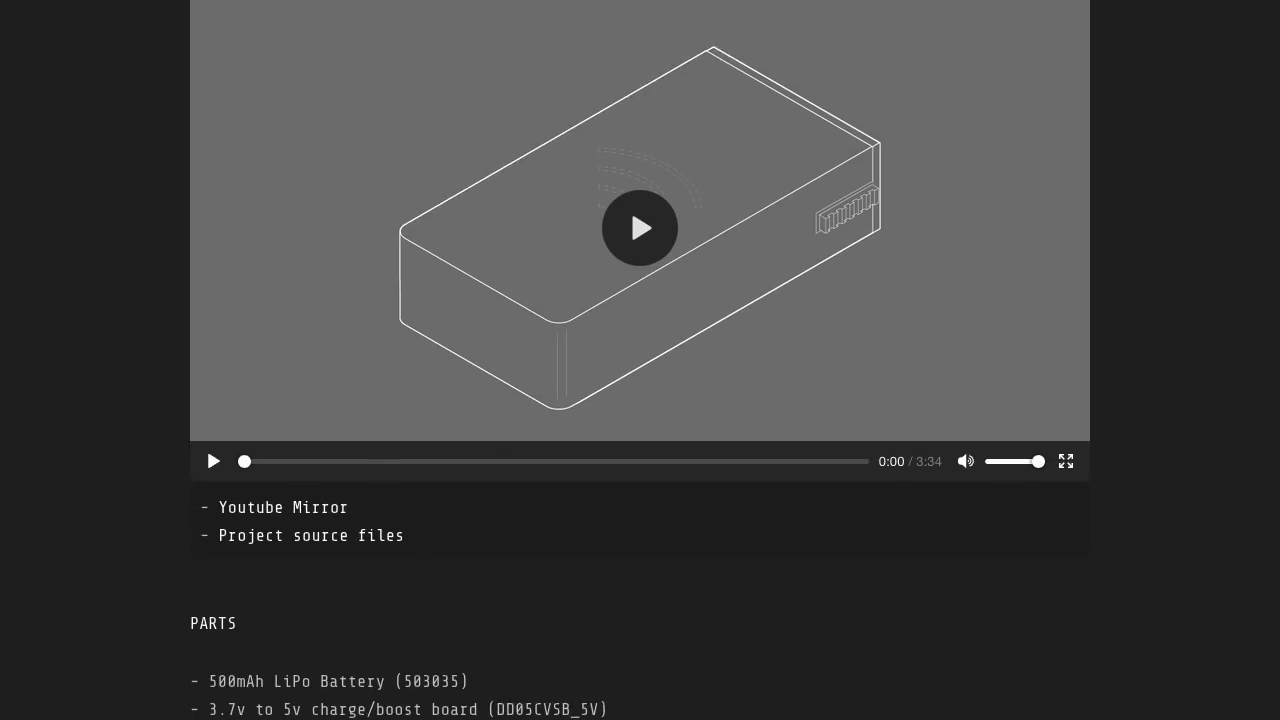
pyautogui.scroll(-3)
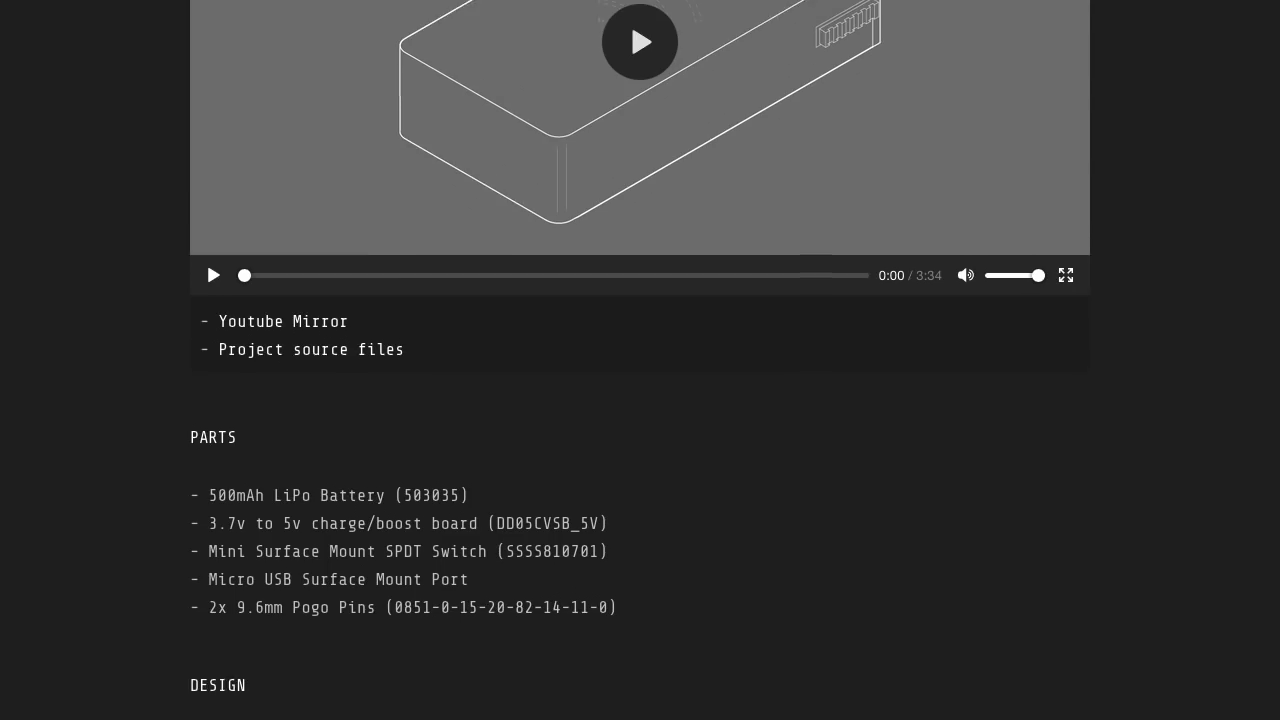
pyautogui.scroll(-3)
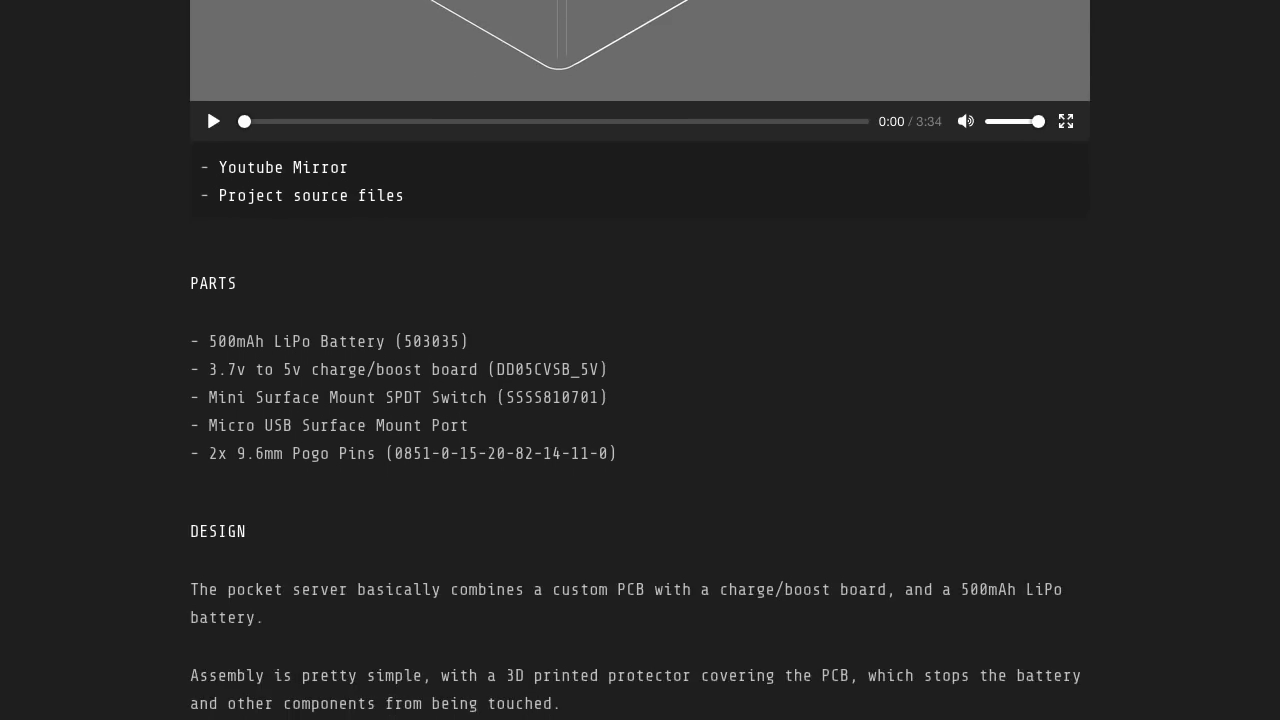
pyautogui.scroll(-3)
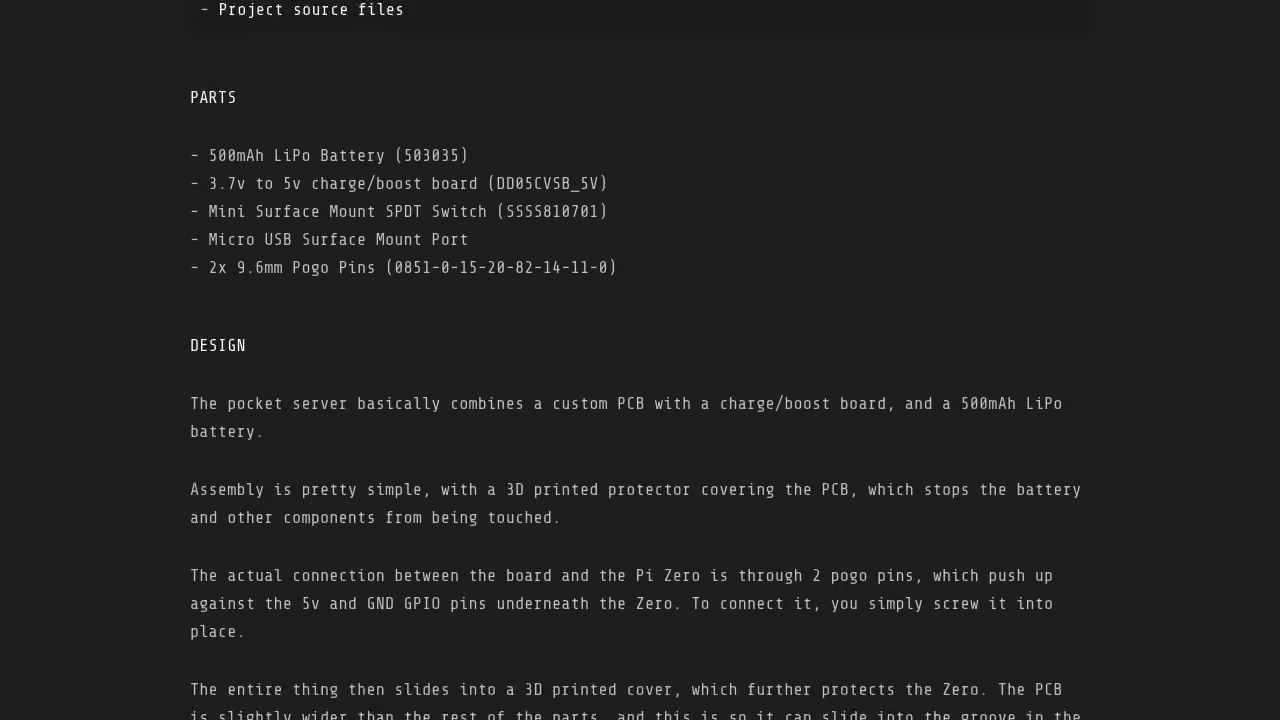